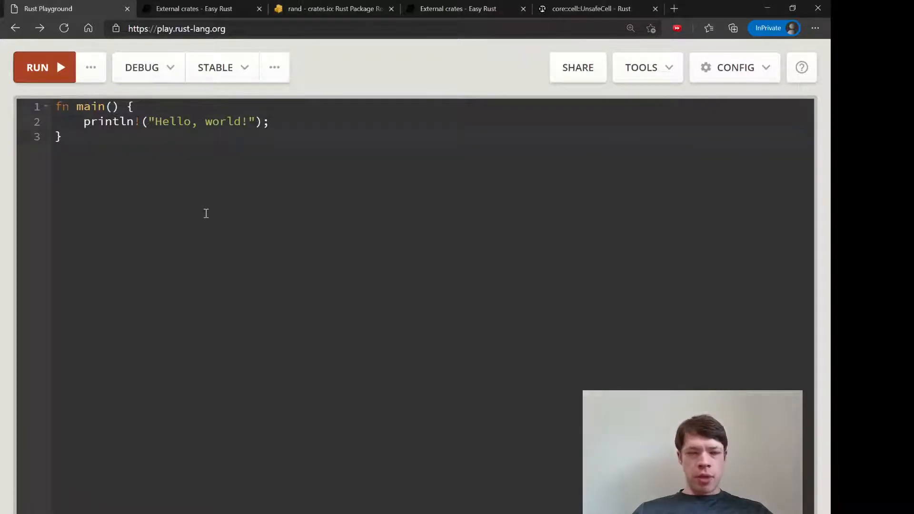
# - Remove the Hello, world! println! line, leaving fn main empty
pyautogui.press('Ctrl+a')
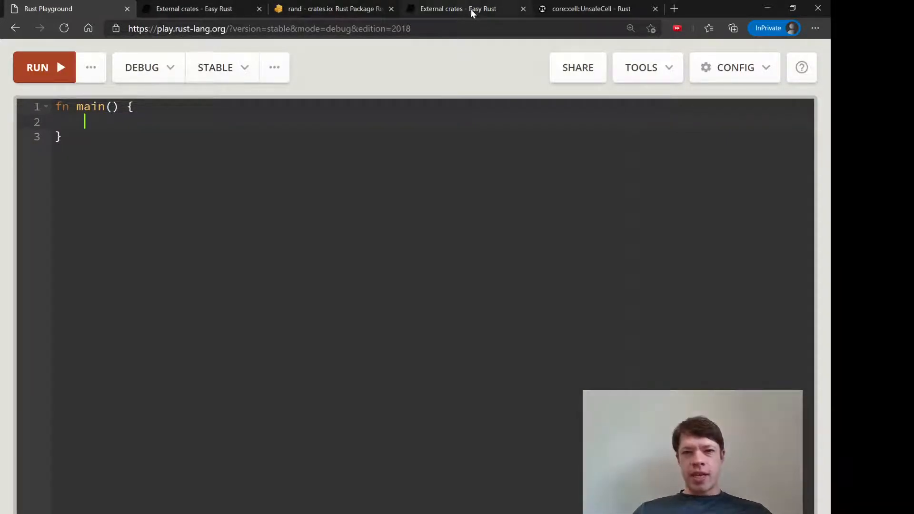
pyautogui.click(458, 8)
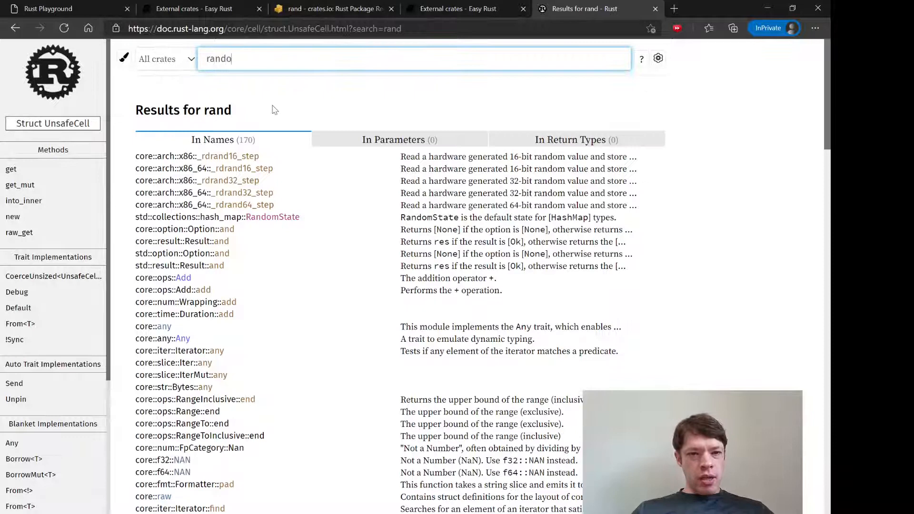
pyautogui.write('m')
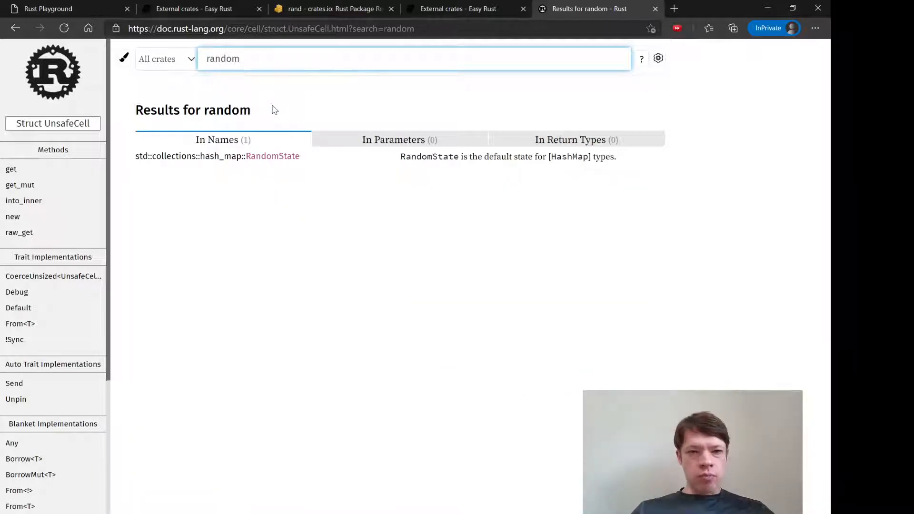
pyautogui.press('Backspace')
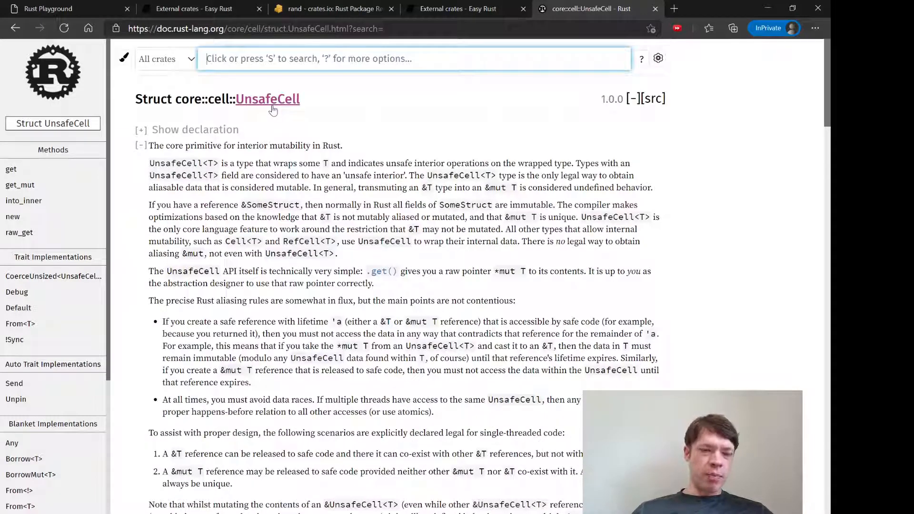
pyautogui.click(64, 8)
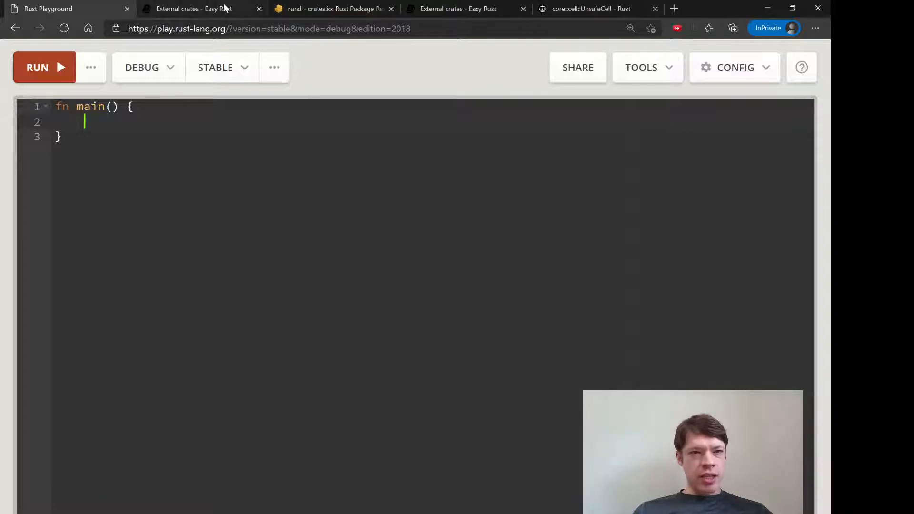
pyautogui.click(332, 9)
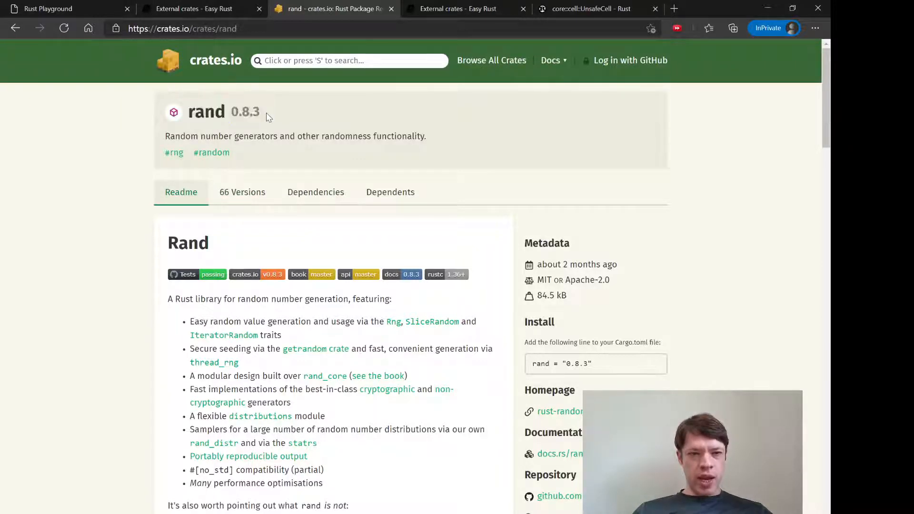
pyautogui.click(66, 8)
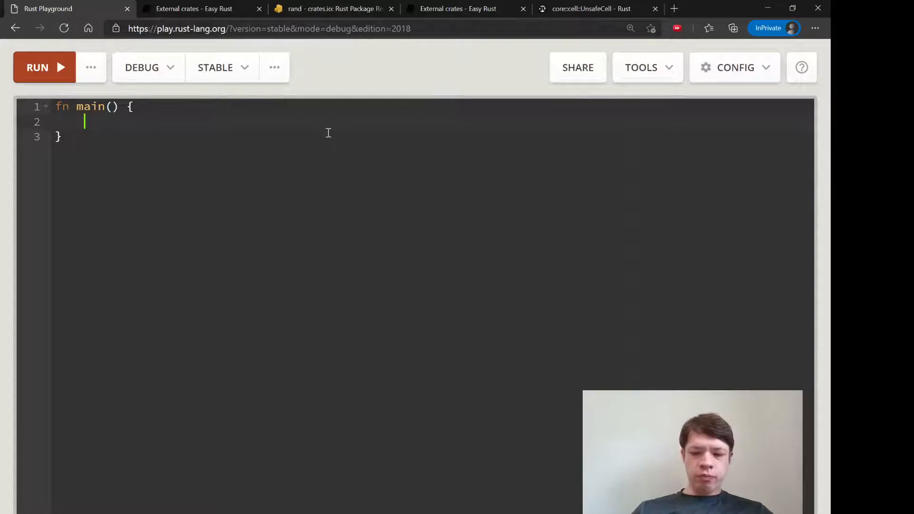
# - Add a '// cargo' comment line above the empty main function
pyautogui.write('cargo')
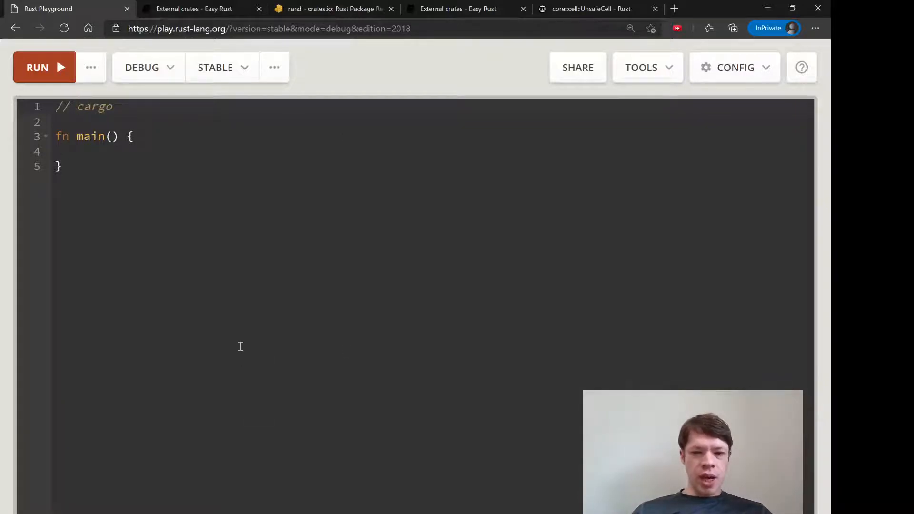
pyautogui.moveTo(250, 350)
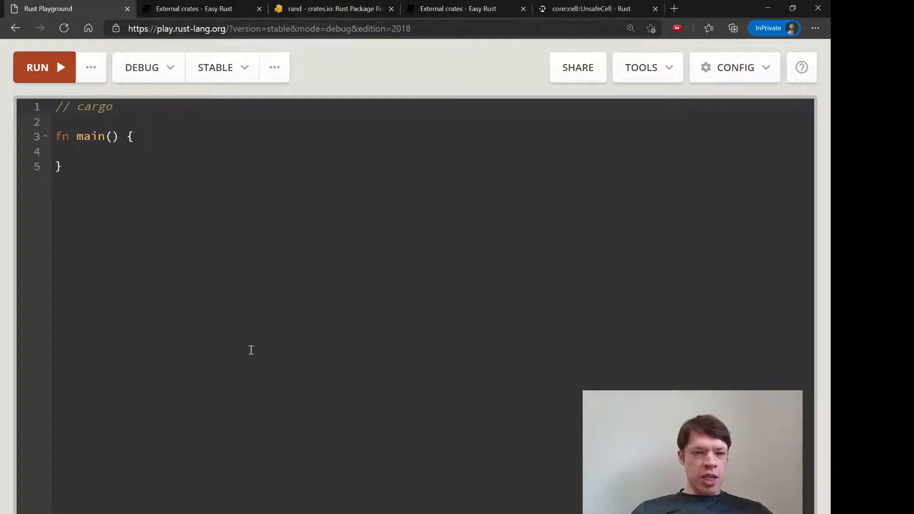
pyautogui.moveTo(262, 338)
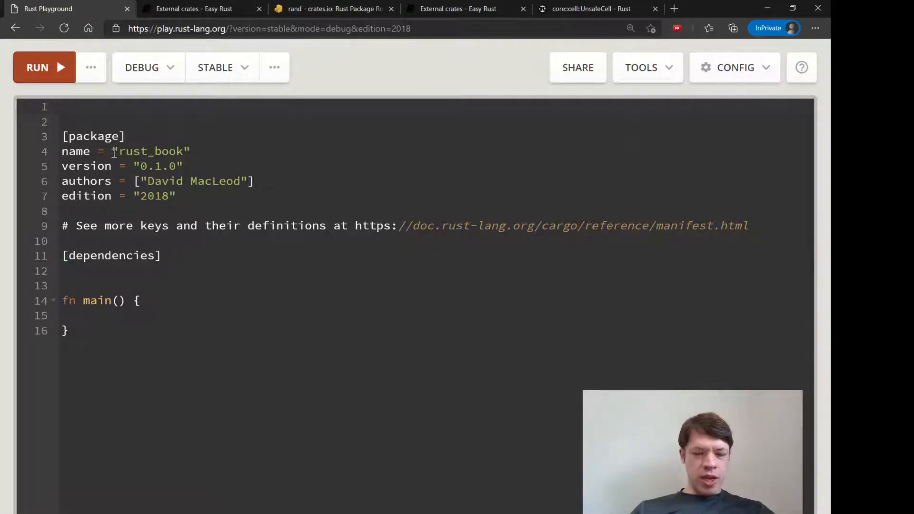
# - Write 'cargo new rust_book' on line 1 above the manifest
pyautogui.write('cargo ren')
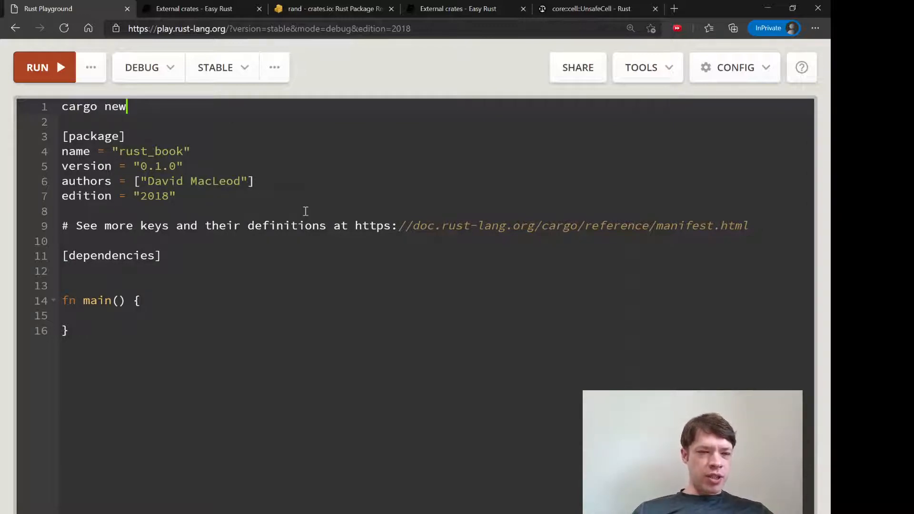
pyautogui.write('my')
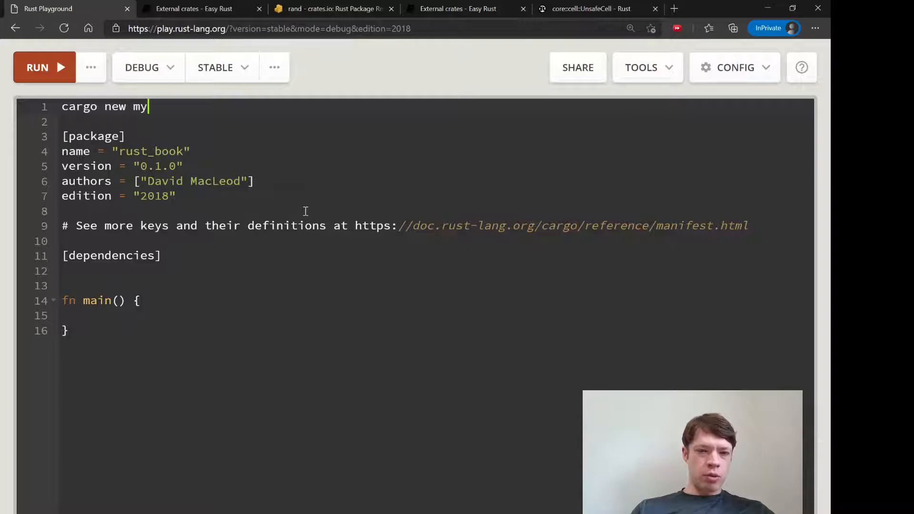
pyautogui.write('project')
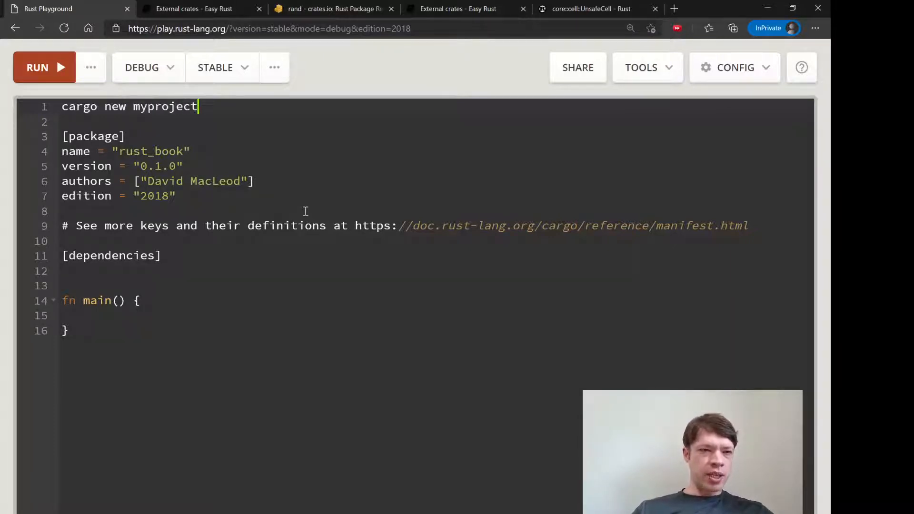
pyautogui.write('r')
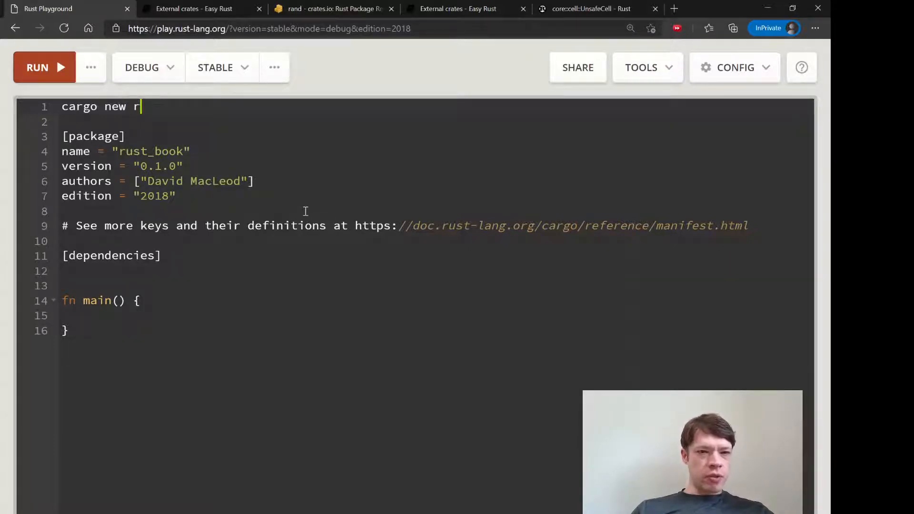
pyautogui.write('ust_book')
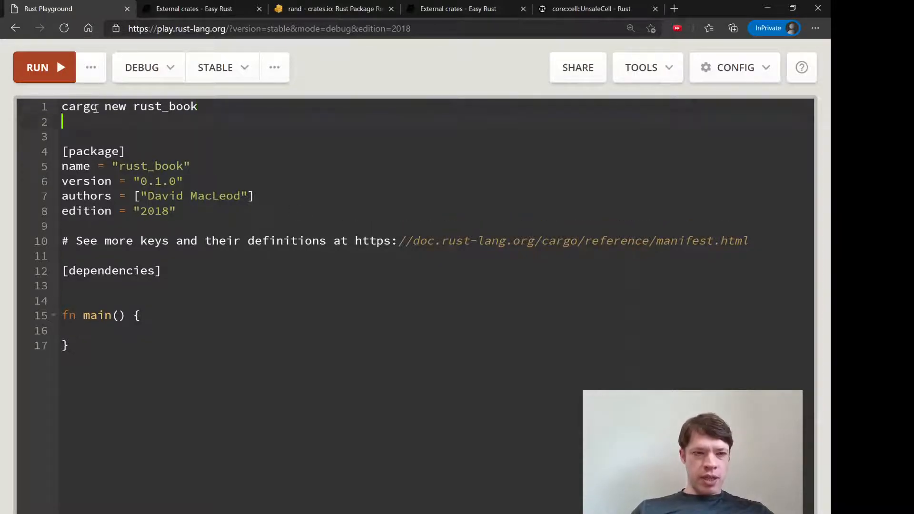
# - Write 'cargo.toml' on line 2 and place the cursor under [dependencies]
pyautogui.write('cargo.toml')
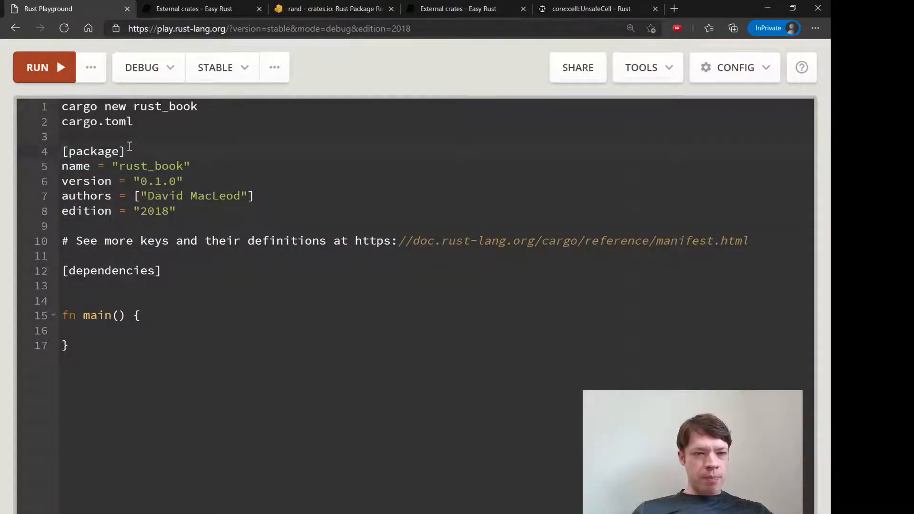
pyautogui.doubleClick(92, 151)
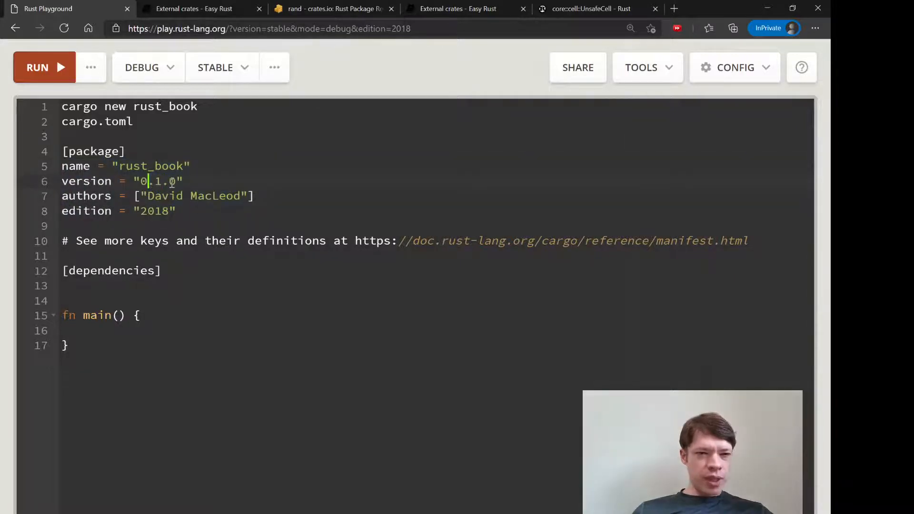
pyautogui.click(63, 284)
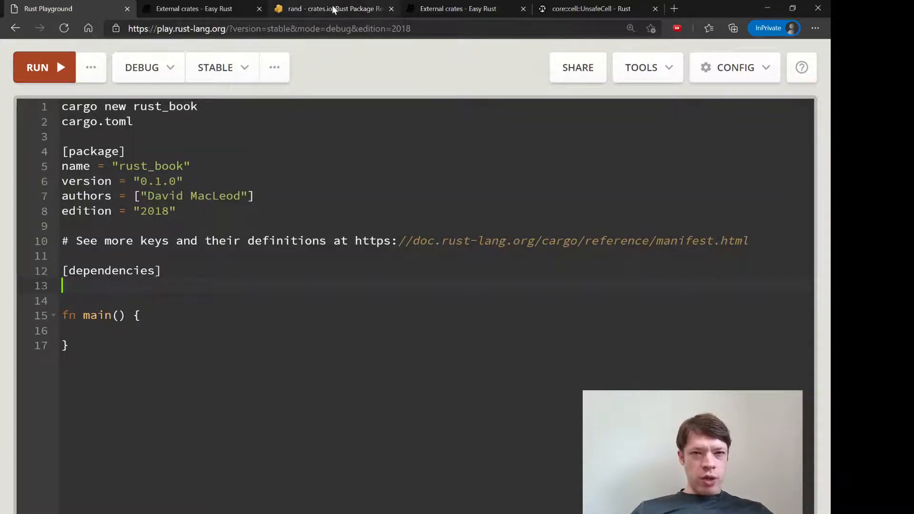
pyautogui.click(329, 9)
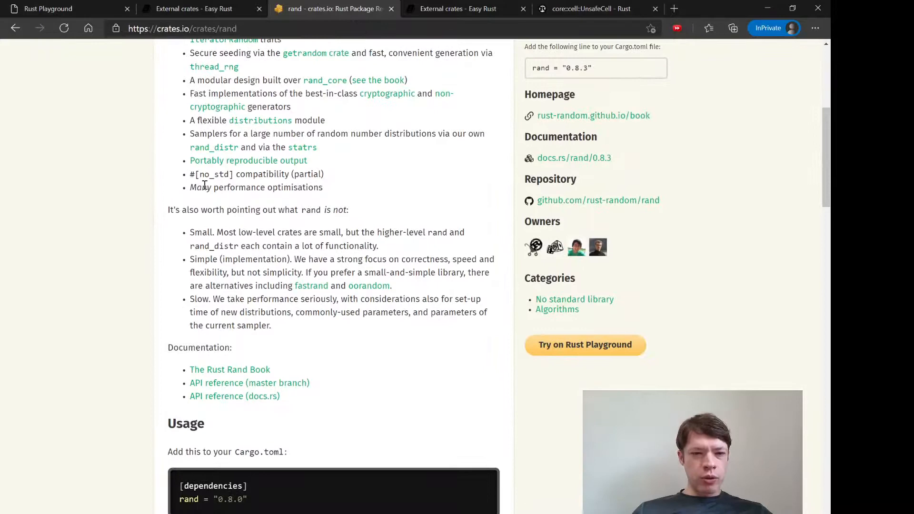
pyautogui.scroll(-3)
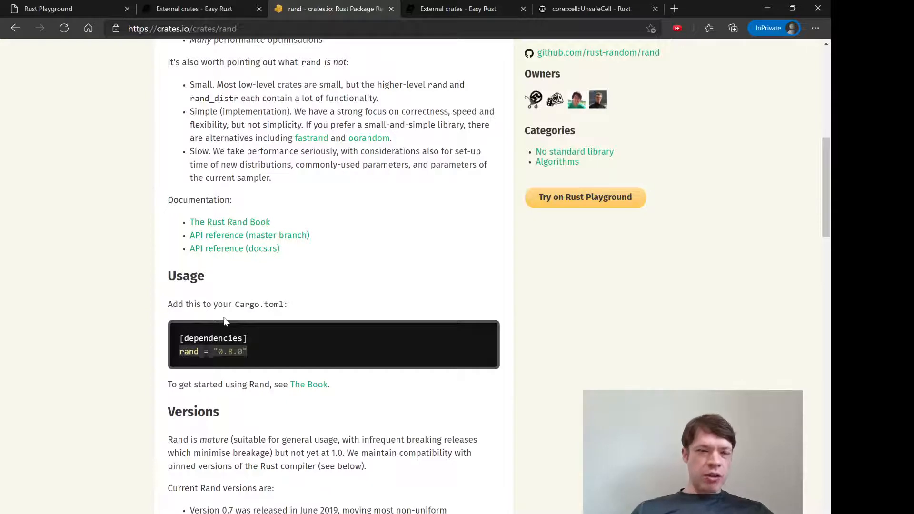
pyautogui.click(49, 8)
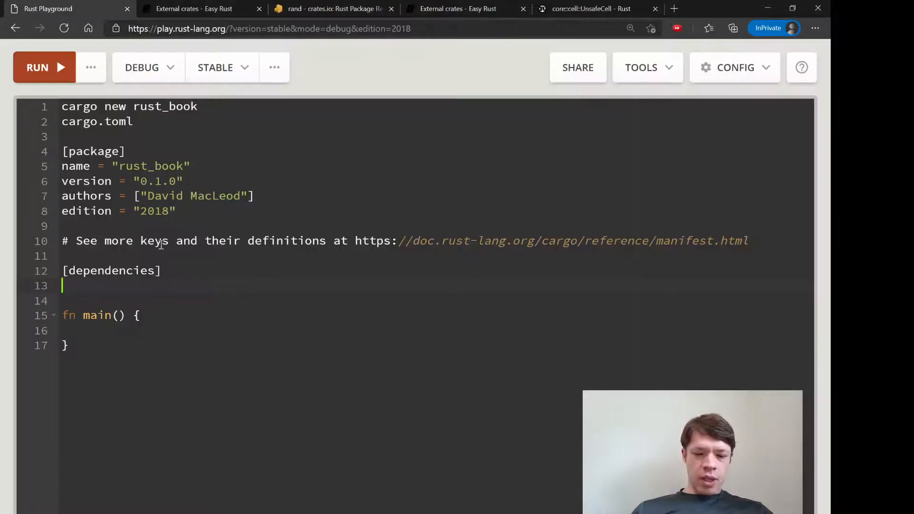
# - Add rand = "0.8.0" under [dependencies], change line 1 to 'cargo run' and add the '0 of 8' line
pyautogui.write('rand = "0.8.0"')
pyautogui.click(435, 106)
pyautogui.write('ca')
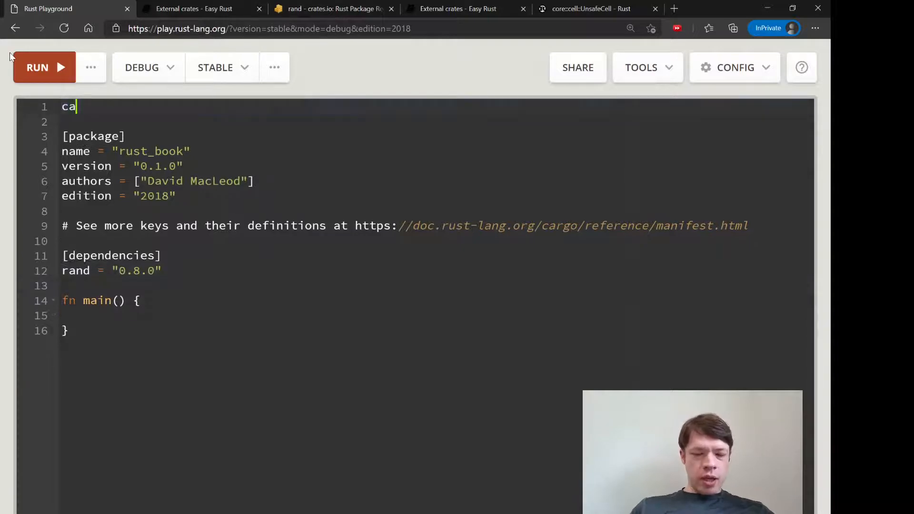
pyautogui.write('rgo run')
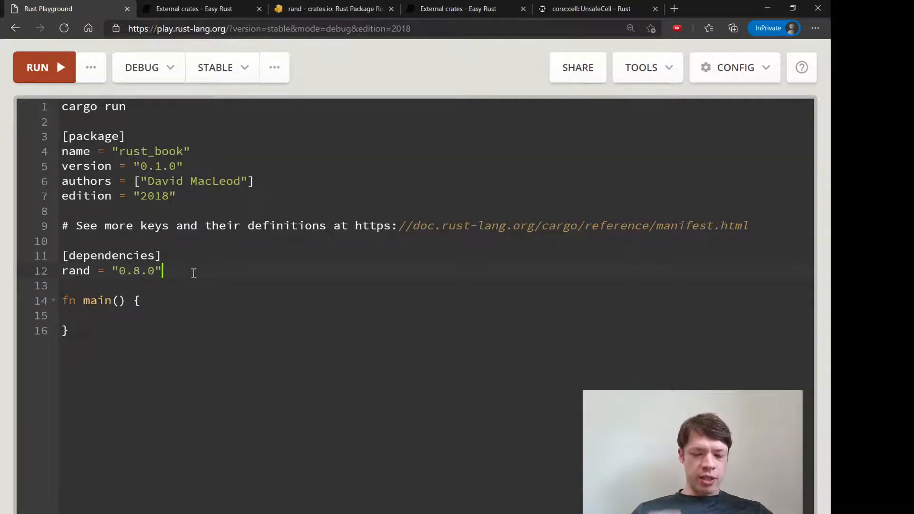
pyautogui.press('Enter')
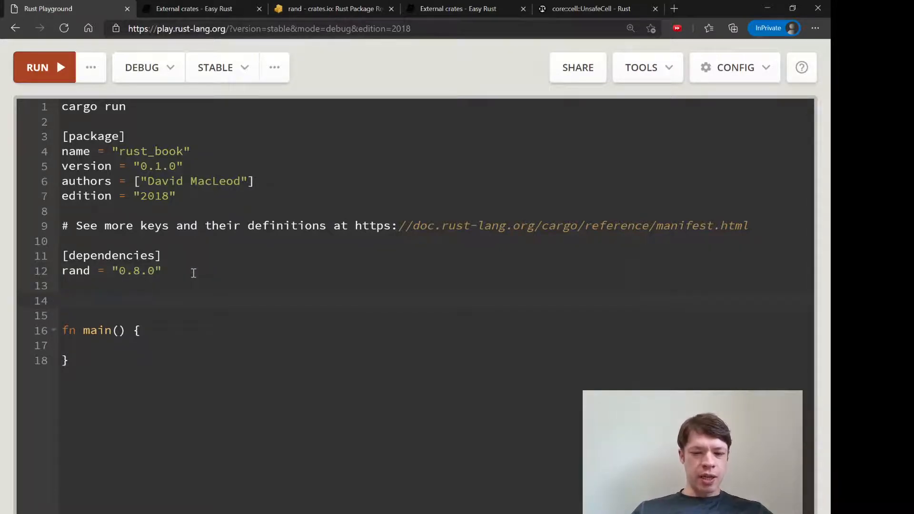
pyautogui.write('0 of 8')
pyautogui.click(435, 315)
pyautogui.write('1 of 8')
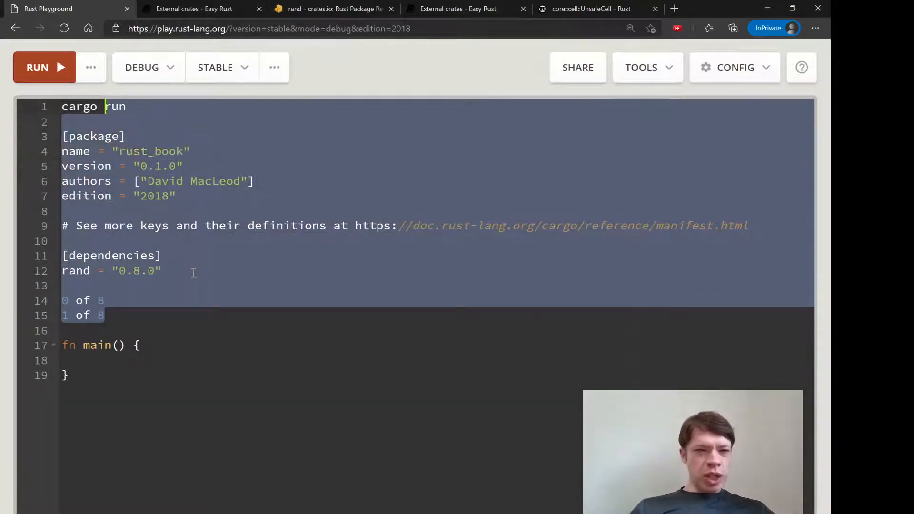
pyautogui.doubleClick(79, 105)
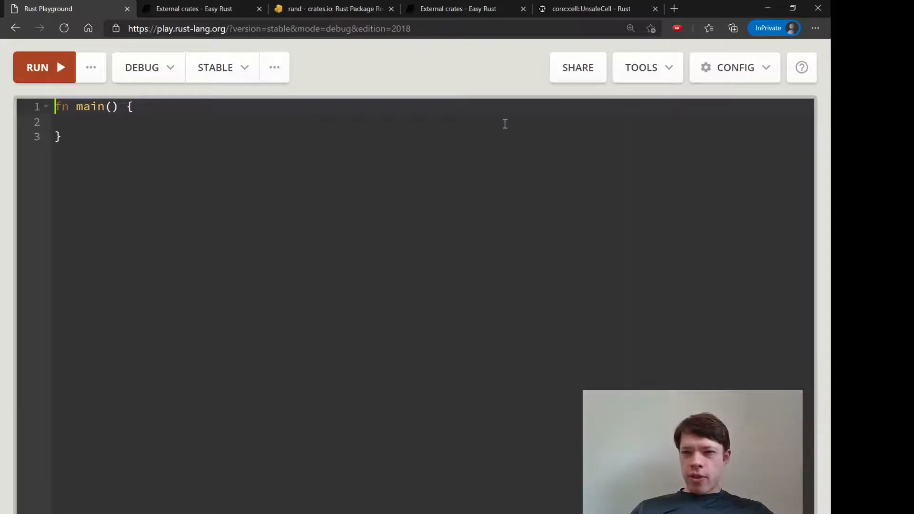
pyautogui.moveTo(615, 84)
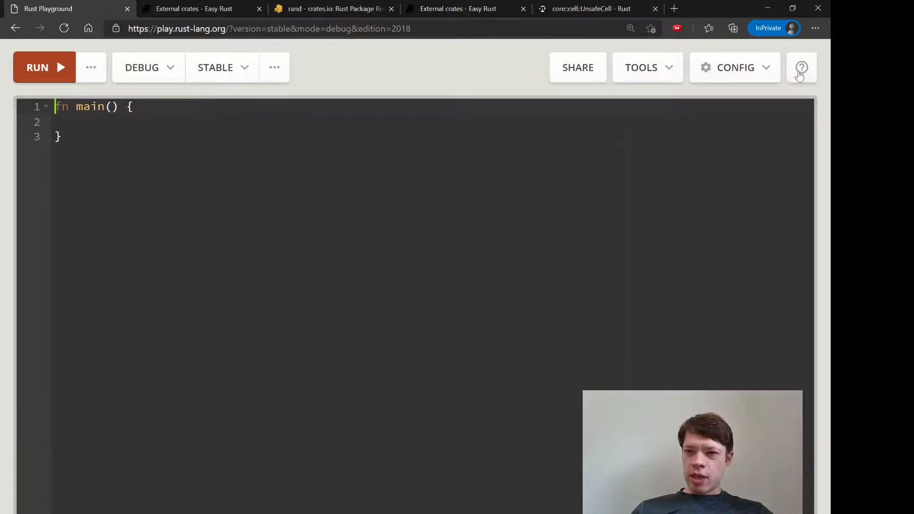
pyautogui.click(801, 66)
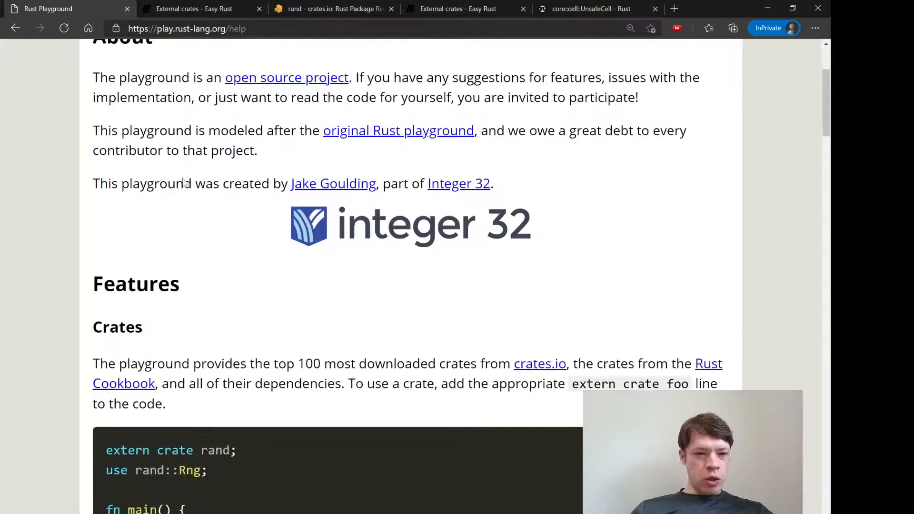
pyautogui.scroll(-3)
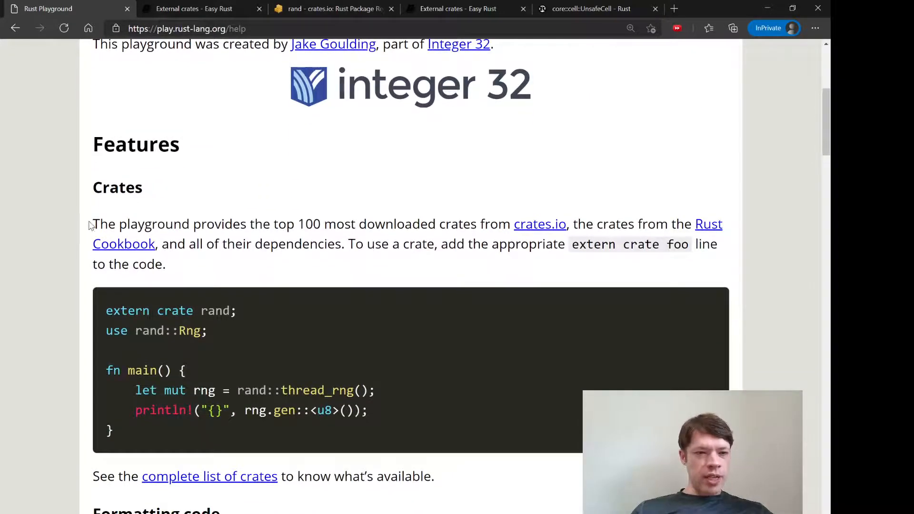
pyautogui.doubleClick(141, 223)
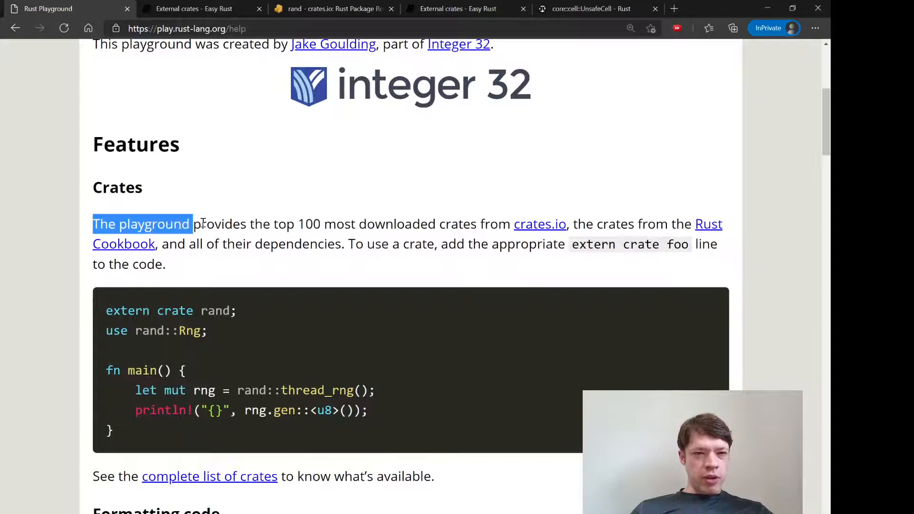
pyautogui.moveTo(190, 224); pyautogui.dragTo(470, 223)
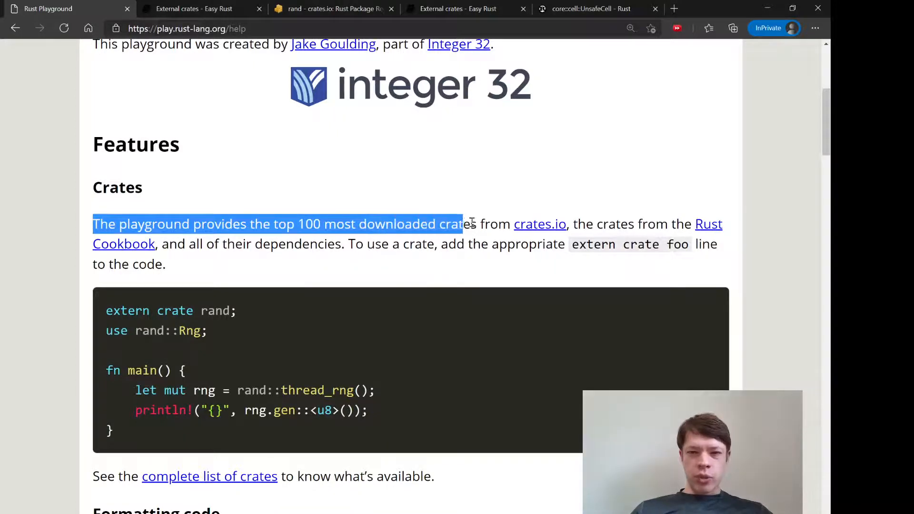
pyautogui.click(518, 238)
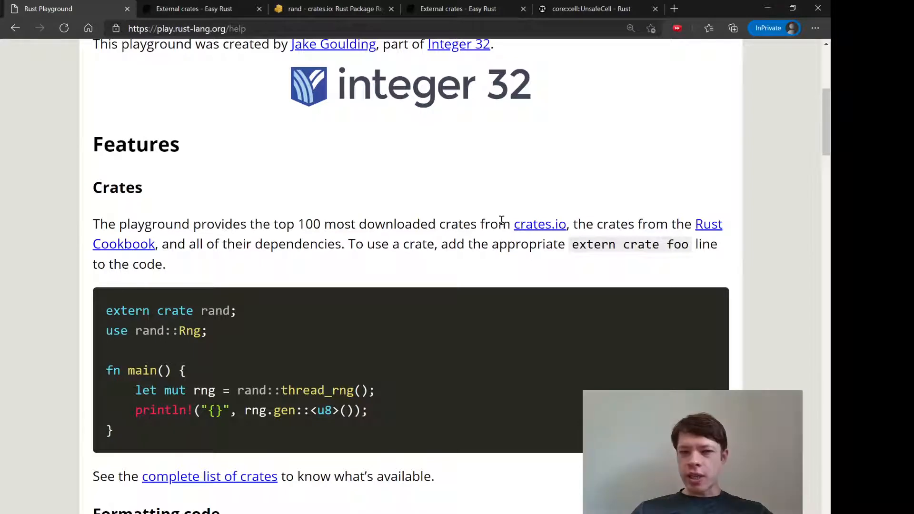
pyautogui.moveTo(576, 236)
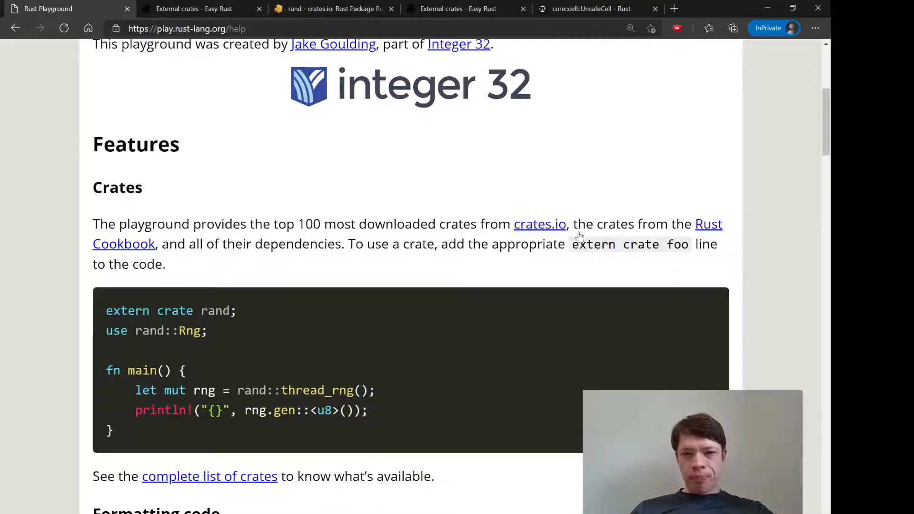
pyautogui.moveTo(178, 231)
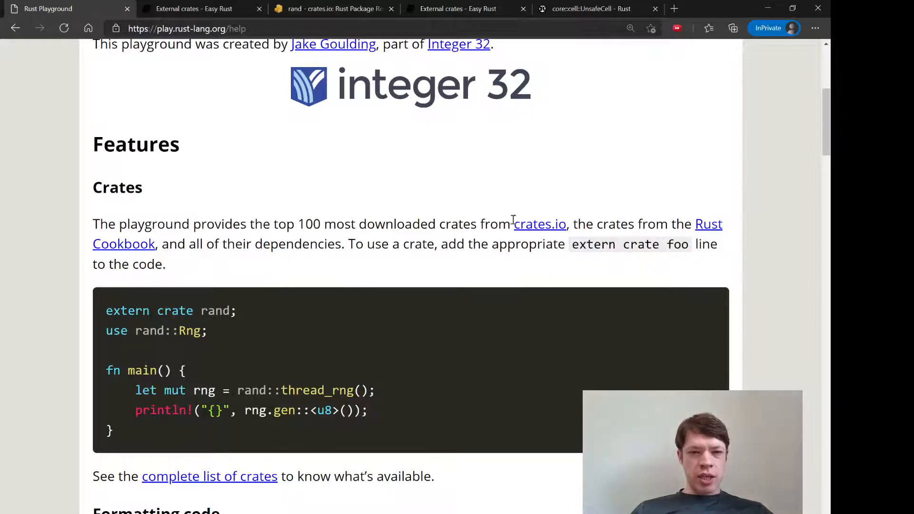
pyautogui.moveTo(261, 255)
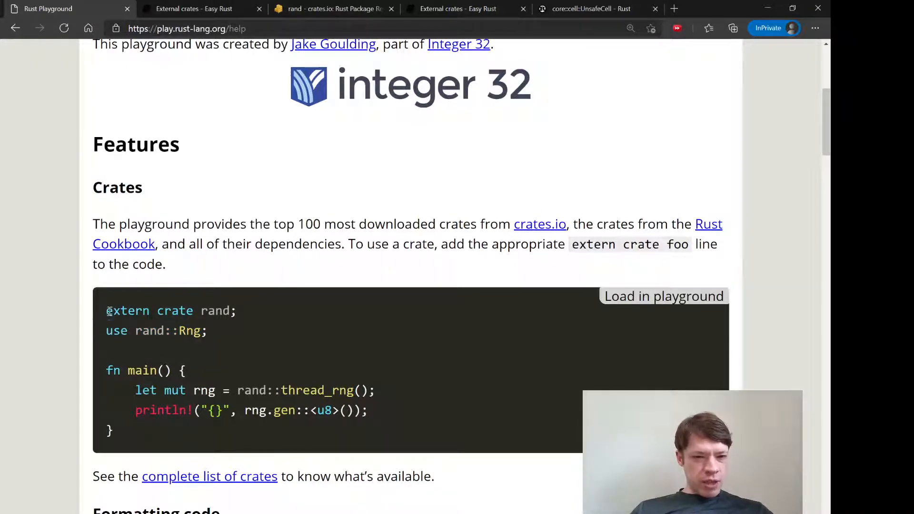
pyautogui.moveTo(106, 310); pyautogui.dragTo(236, 310)
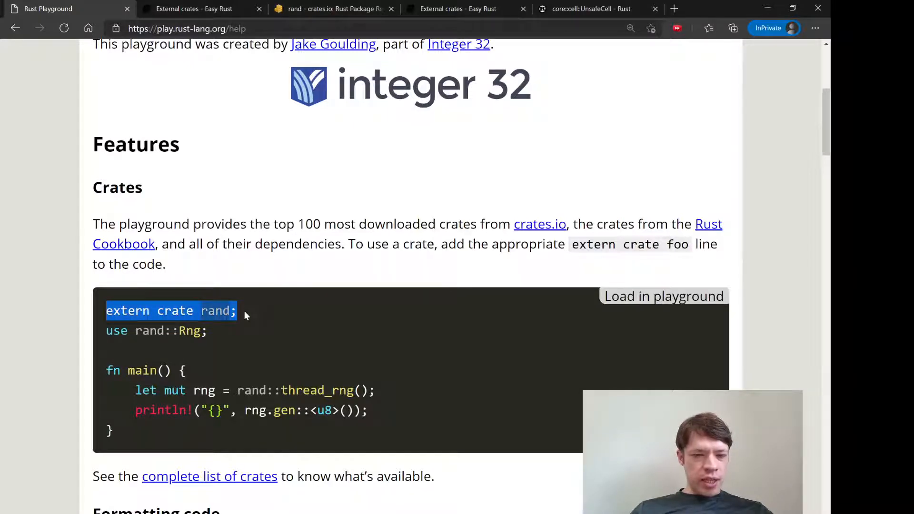
pyautogui.click(156, 310)
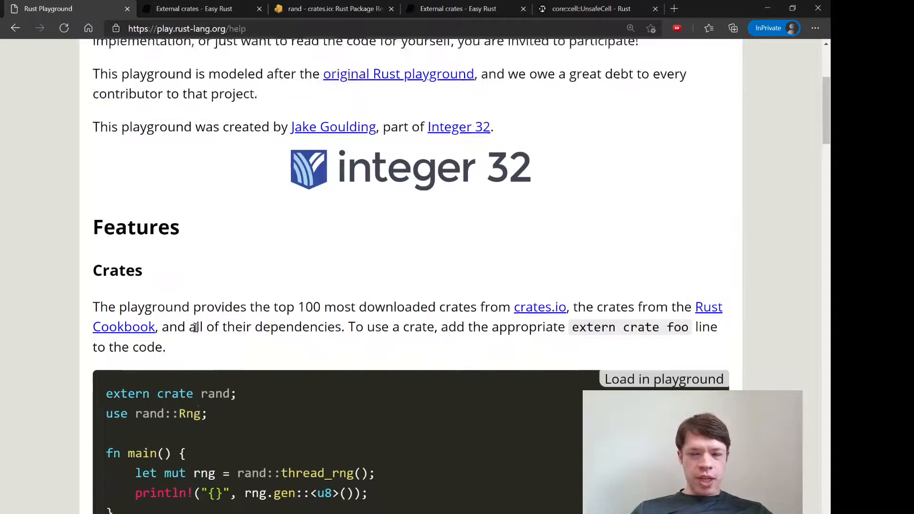
pyautogui.scroll(3)
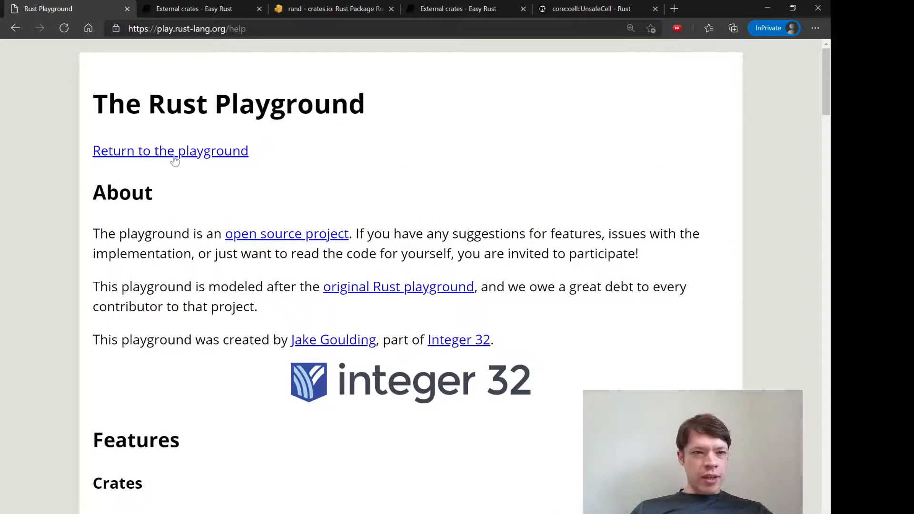
# - Return to the editor and try 'use rand' and 'serde' autocompletes, then discard the import line
pyautogui.click(171, 150)
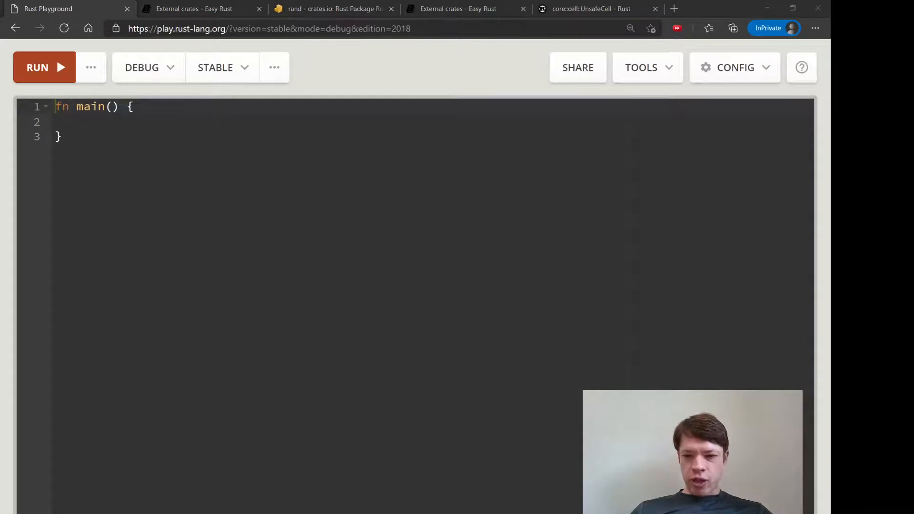
pyautogui.moveTo(294, 370)
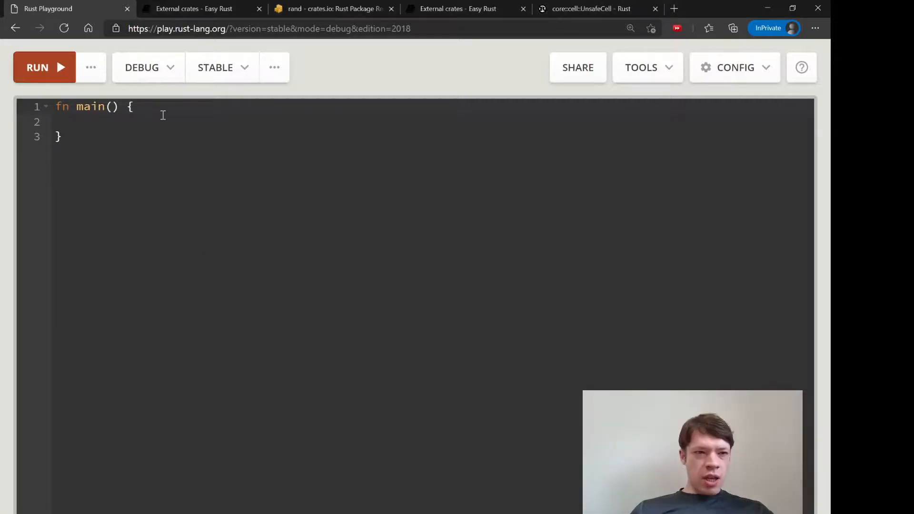
pyautogui.write('use r')
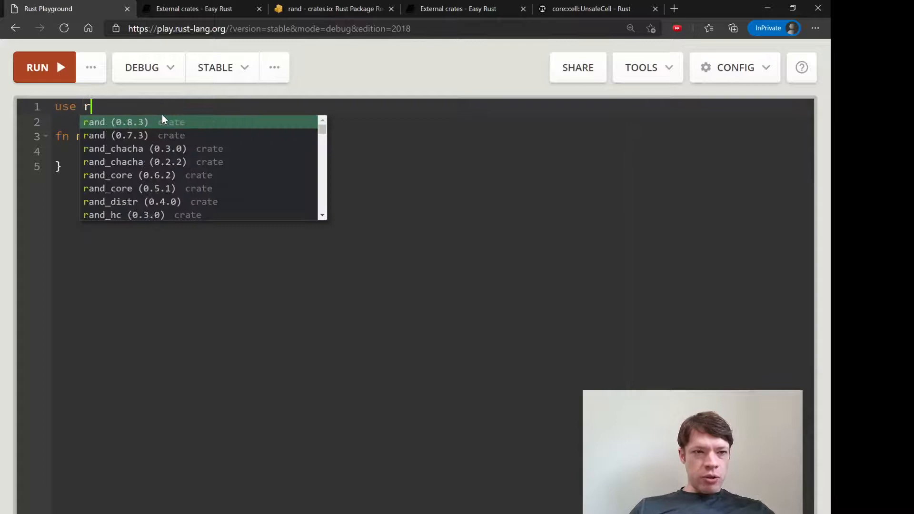
pyautogui.write('an')
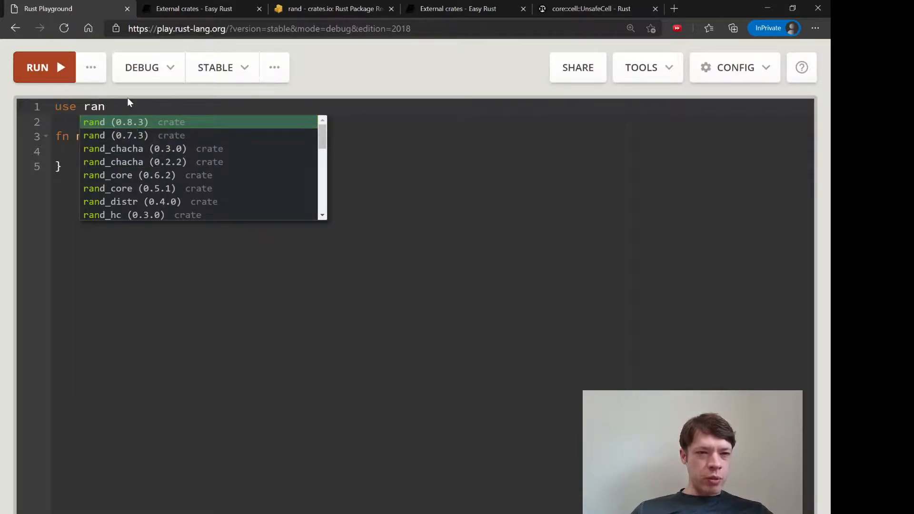
pyautogui.write('serd')
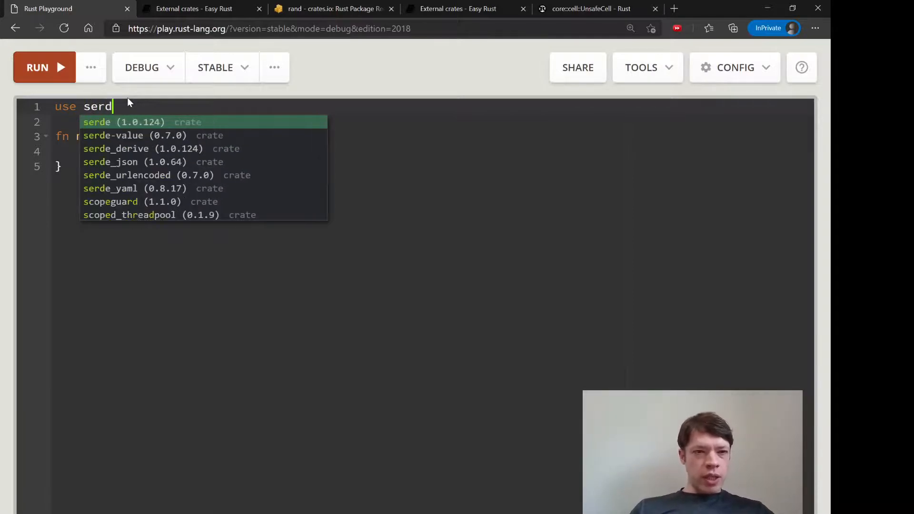
pyautogui.press('Backspace')
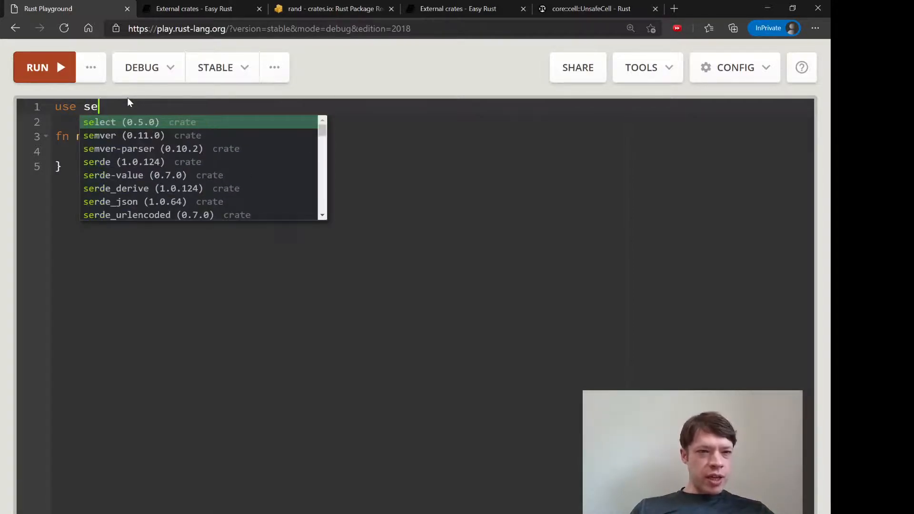
pyautogui.write('ra')
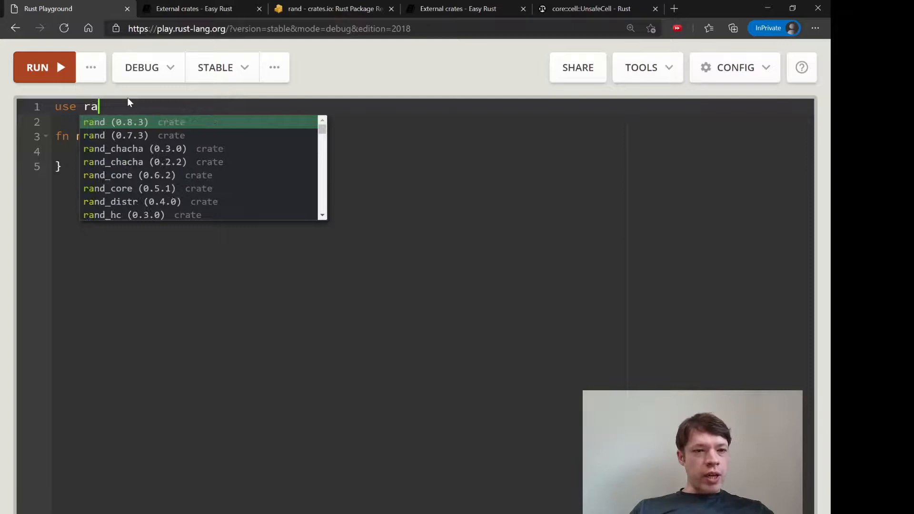
pyautogui.press('Backspace')
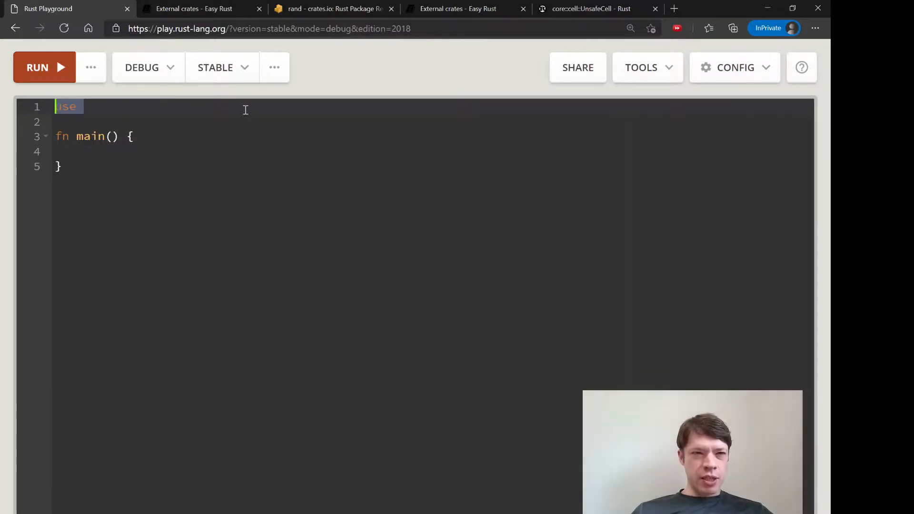
# - Write 'avoided external crates' on line 1 above the empty main
pyautogui.write('avoided')
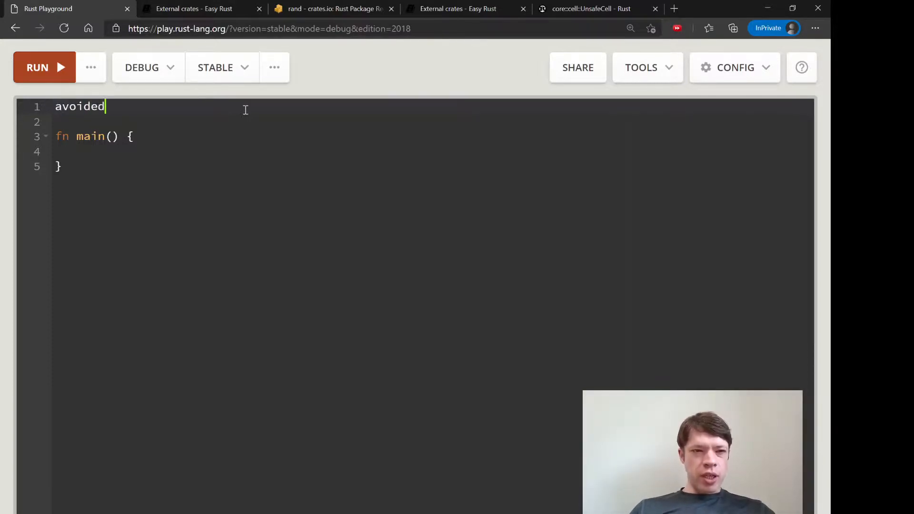
pyautogui.write('ex')
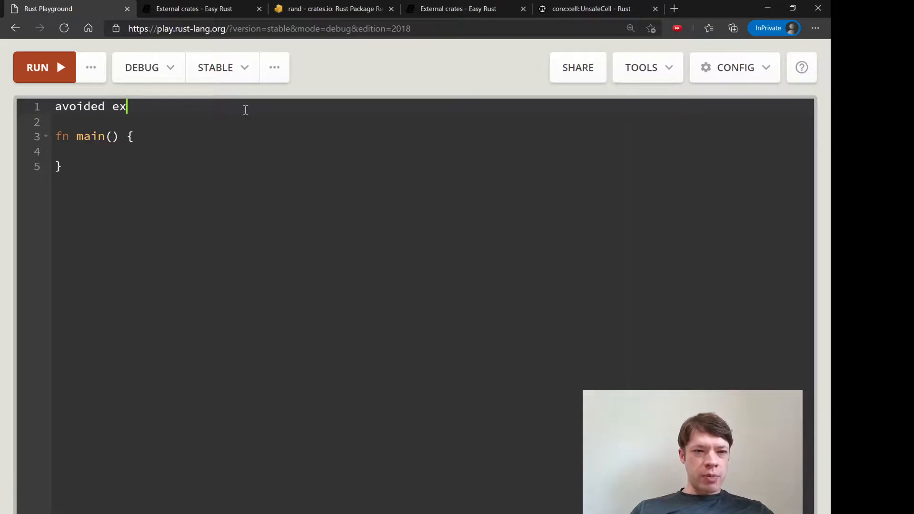
pyautogui.write('ternal crates')
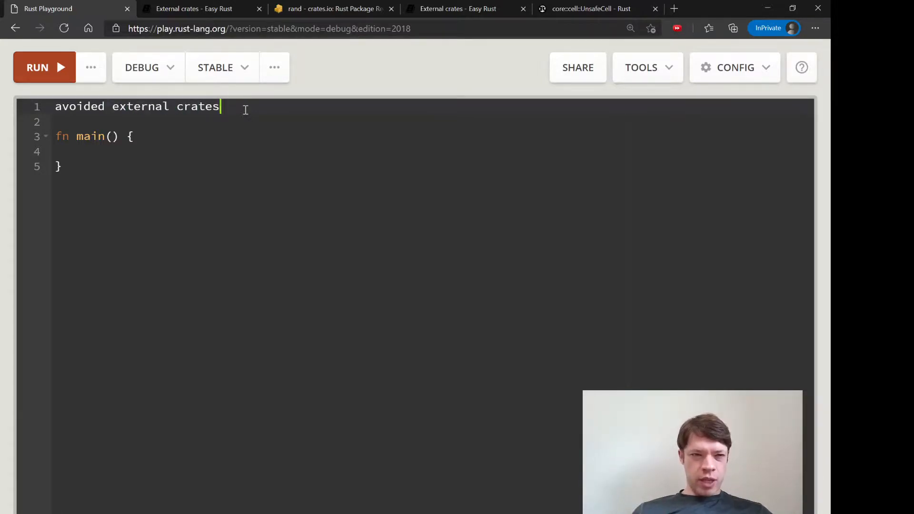
# - Pass through the Easy Rust and UnsafeCell tabs to land on the rand crates.io page
pyautogui.click(458, 9)
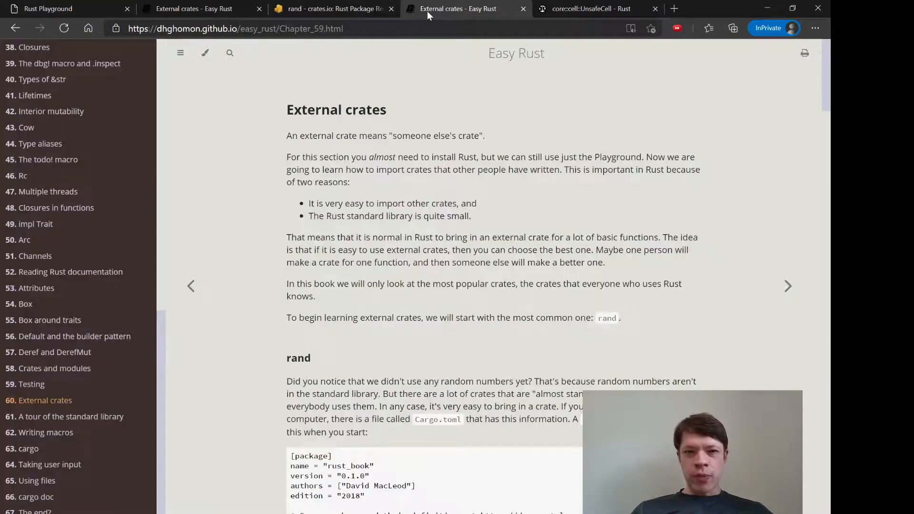
pyautogui.click(590, 9)
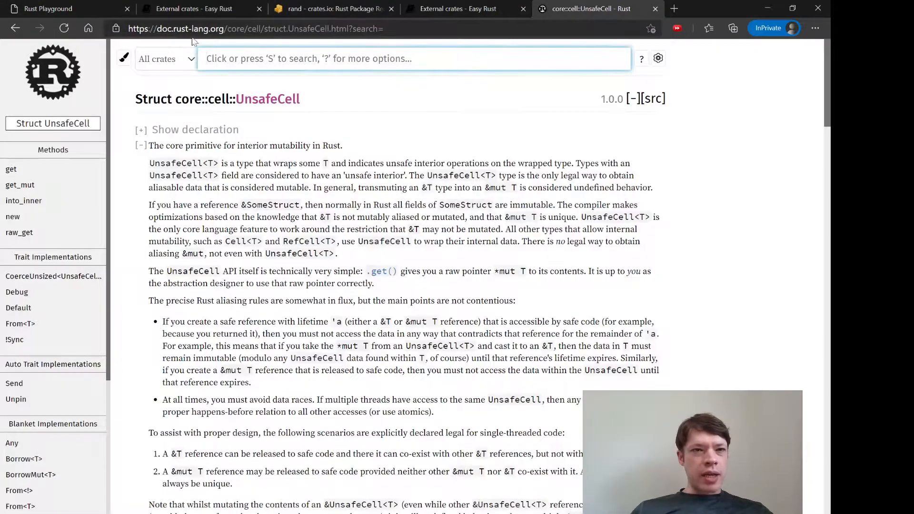
pyautogui.click(332, 9)
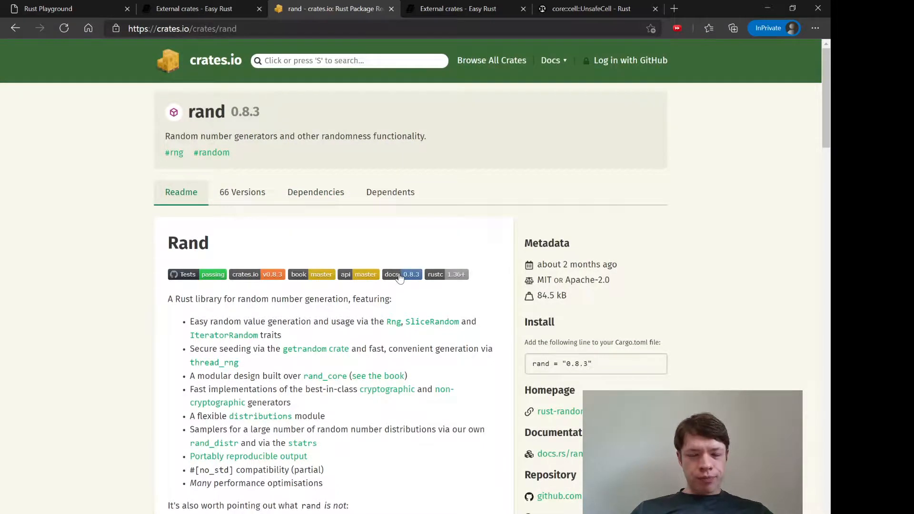
# - Browse the rand 0.8.3 docs.rs page and its full item list, then return to the playground
pyautogui.click(402, 274)
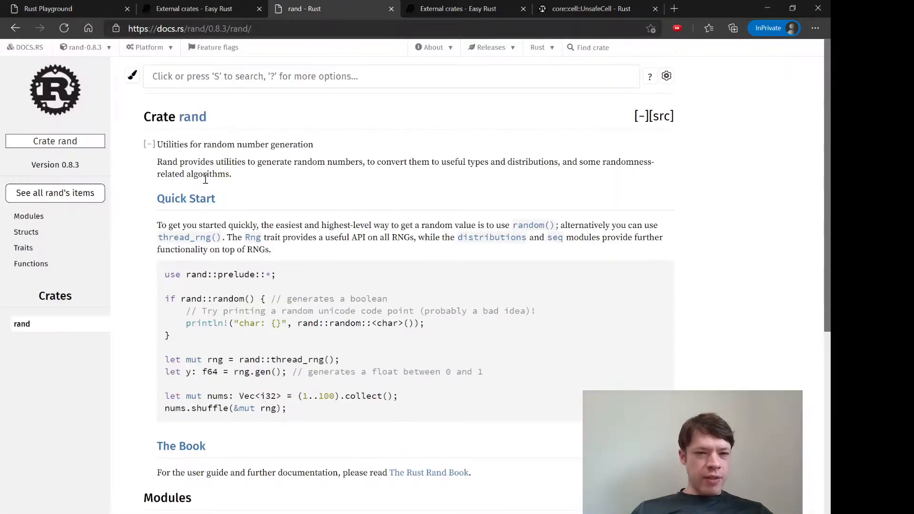
pyautogui.scroll(-3)
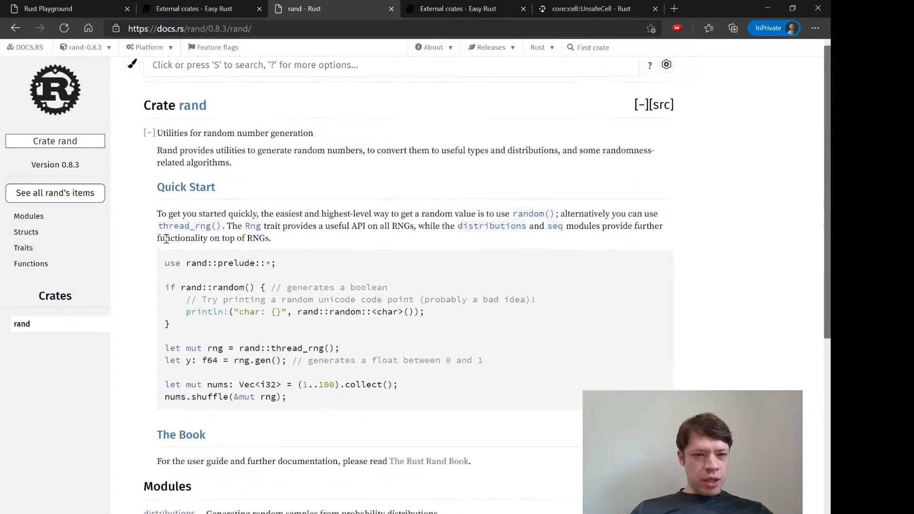
pyautogui.scroll(-3)
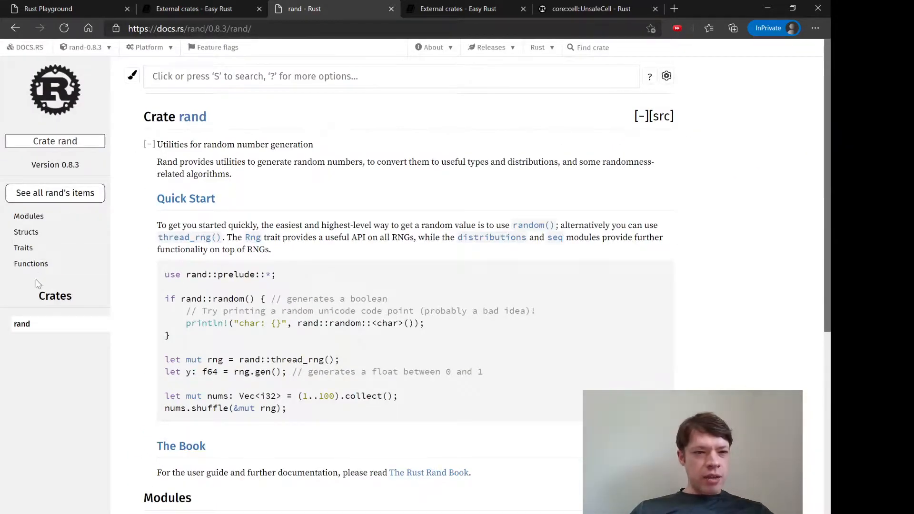
pyautogui.click(31, 263)
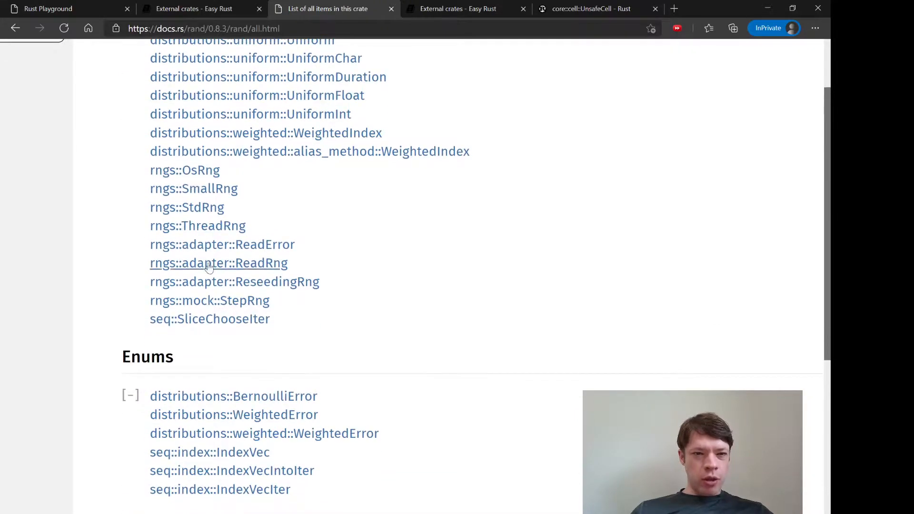
pyautogui.scroll(-3)
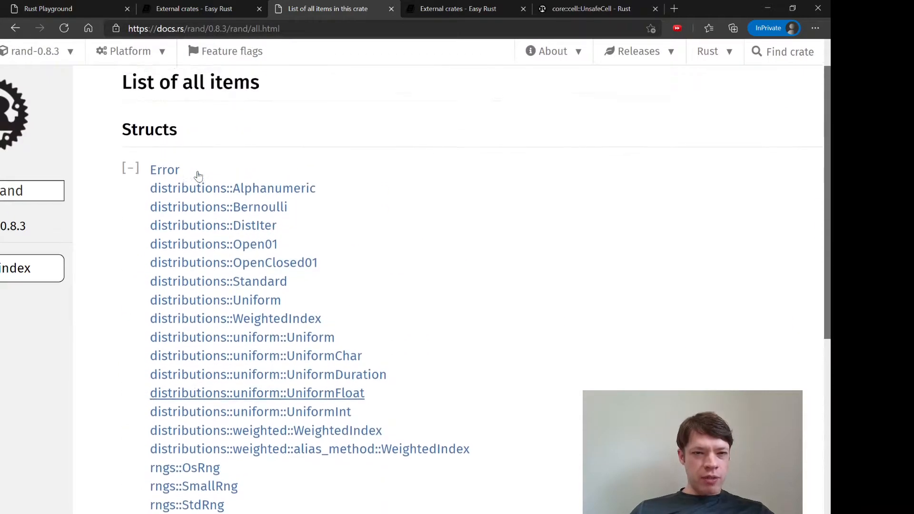
pyautogui.click(65, 9)
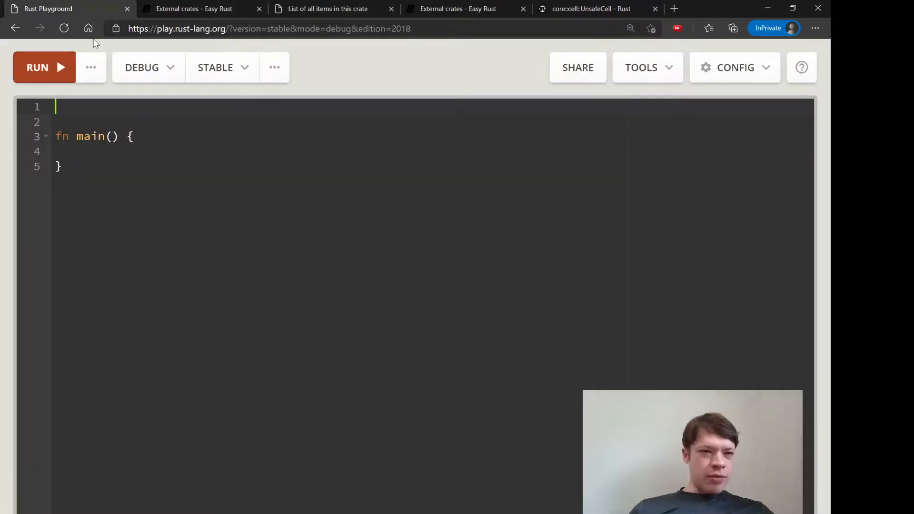
# - Write 'use rand;' on line 1 above the empty fn main
pyautogui.write('use rand;')
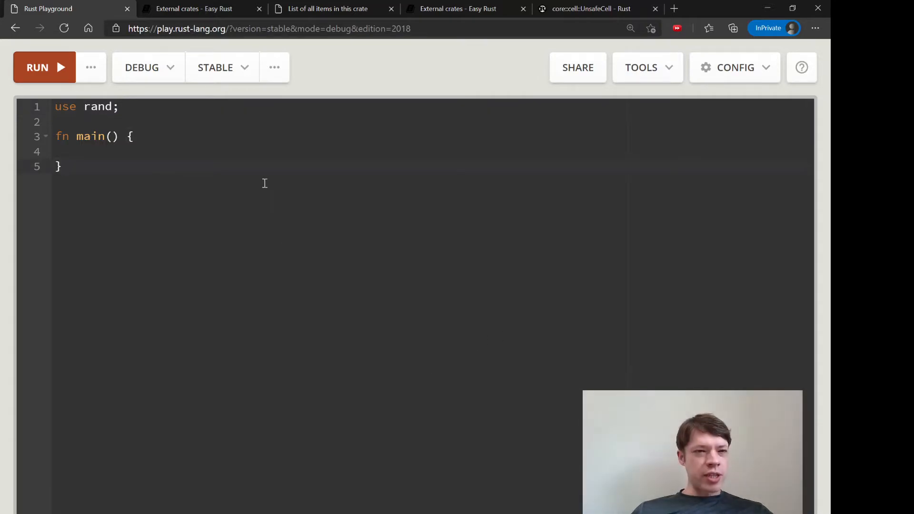
pyautogui.click(119, 107)
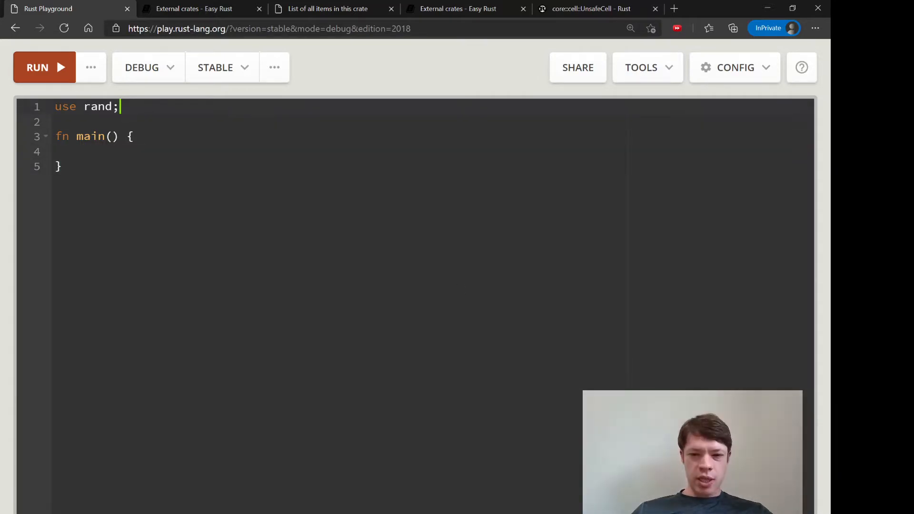